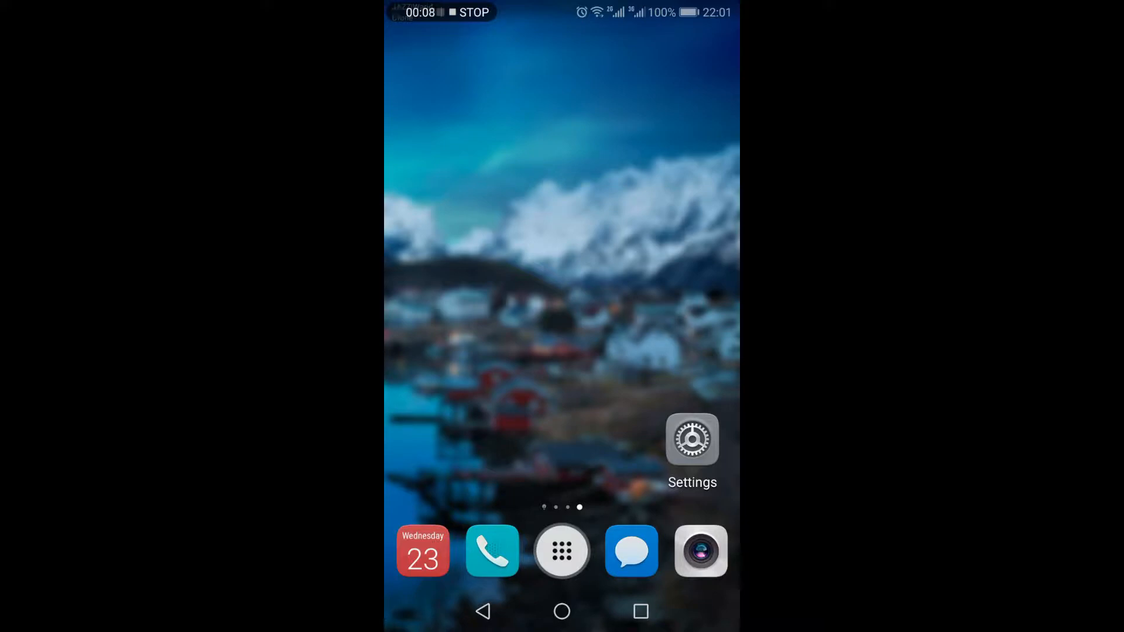
Launch Google Assistant from the home screen and open the Explore page of suggested Actions.
click(561, 610)
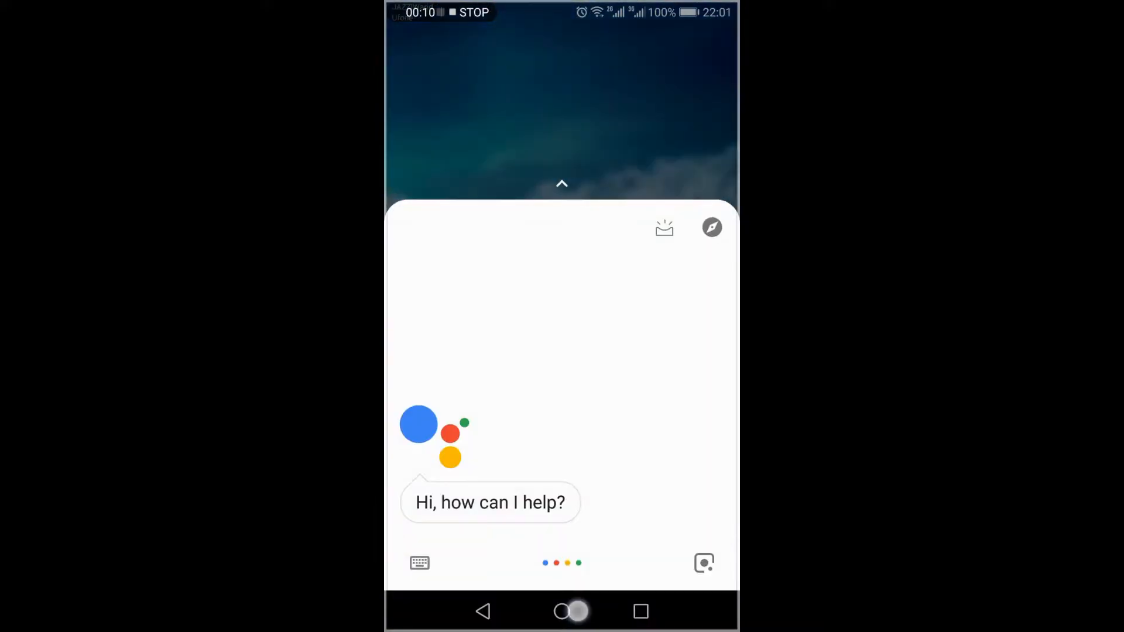
click(712, 227)
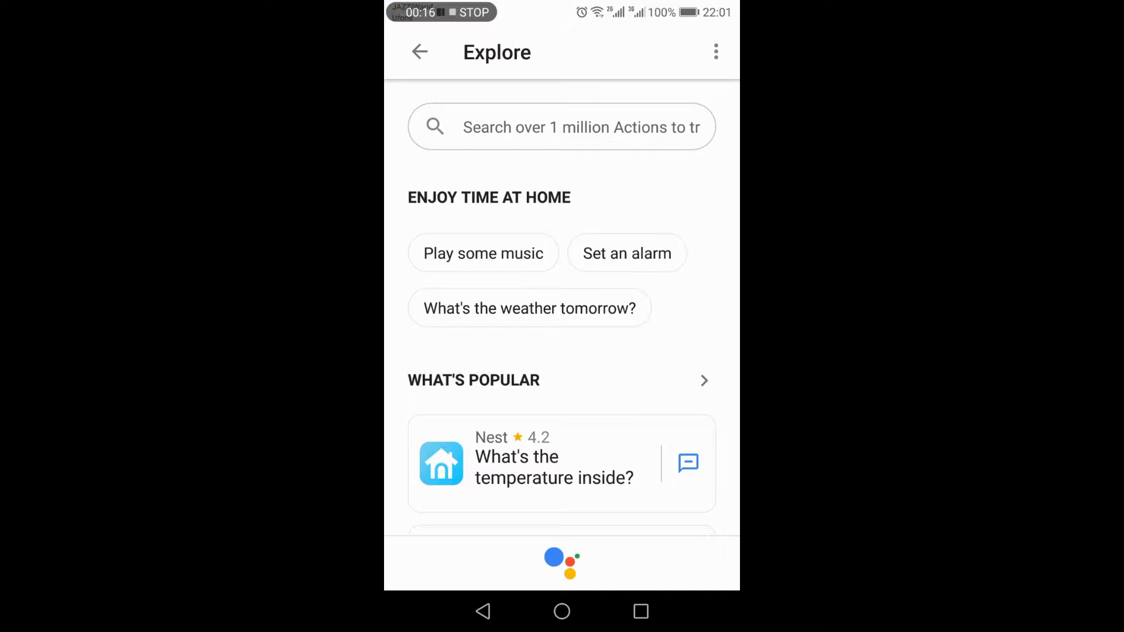
Choose Settings from the Explore page's overflow menu to reach the personal info settings.
click(715, 51)
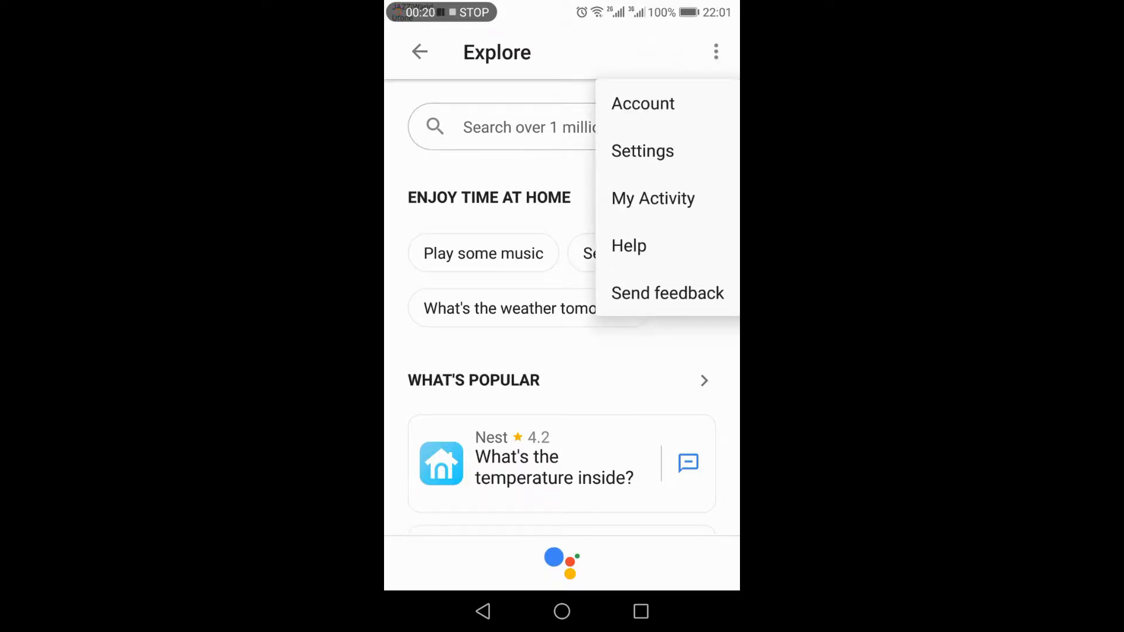
click(642, 150)
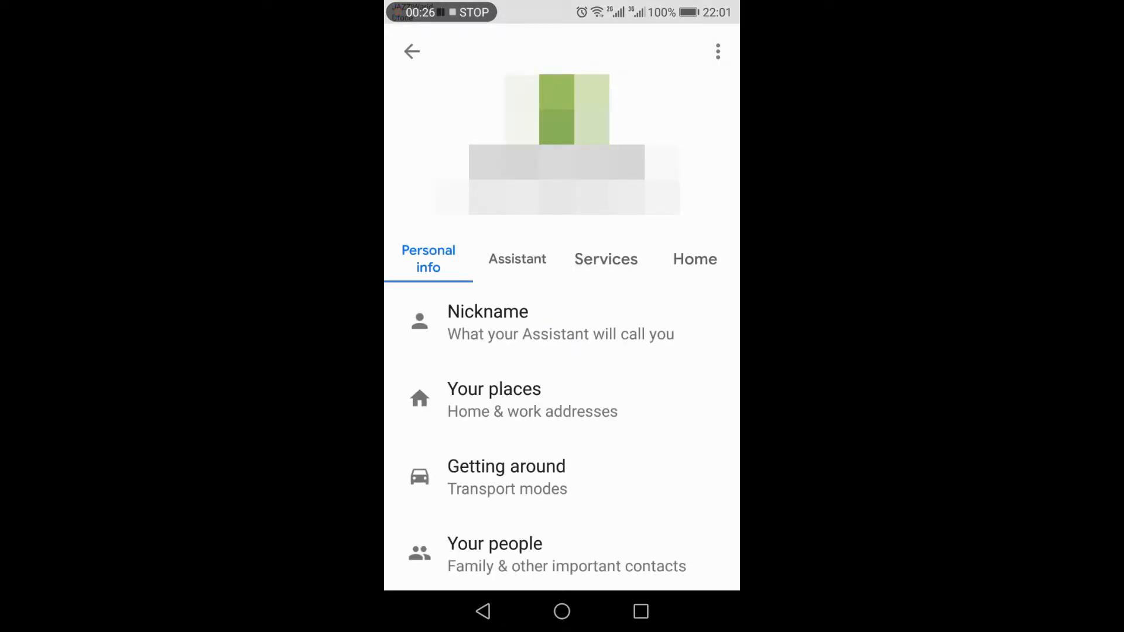
Switch to the Assistant settings tab and open the speaking Languages list.
click(517, 258)
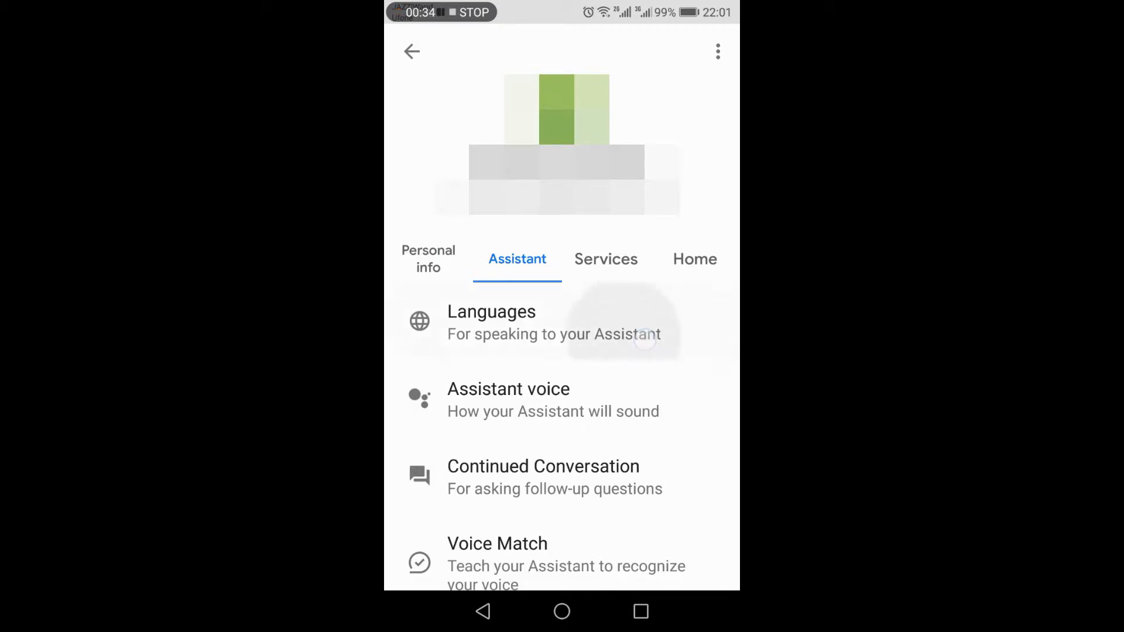
click(492, 321)
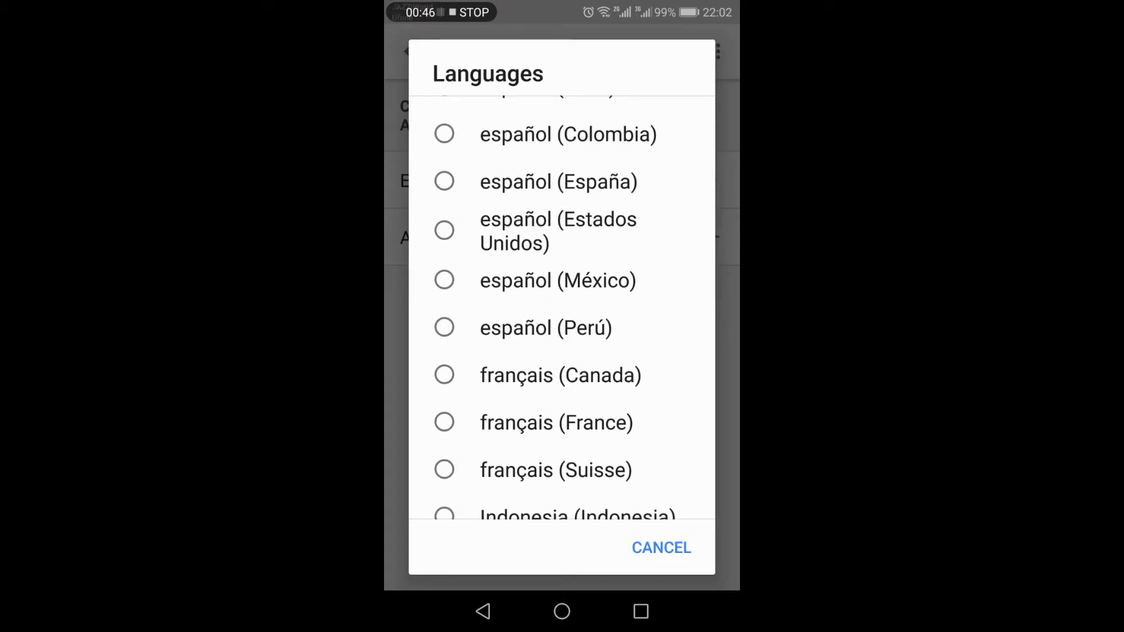
Scroll through the language picker to add Deutsch (Deutschland) as the second language.
scroll(down, 3)
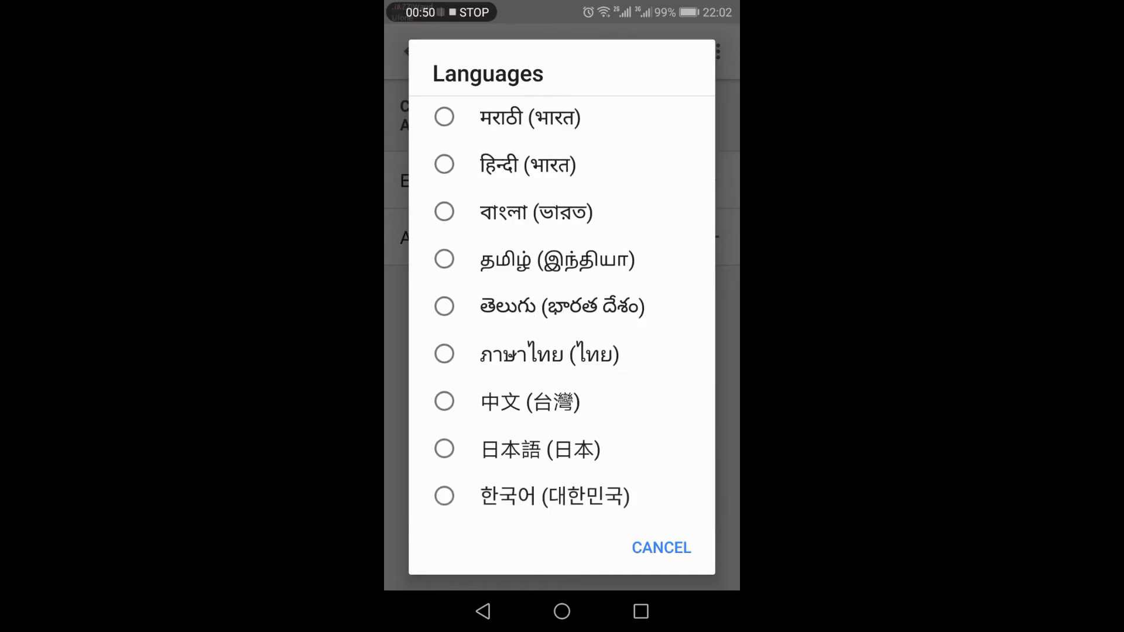
scroll(down, 3)
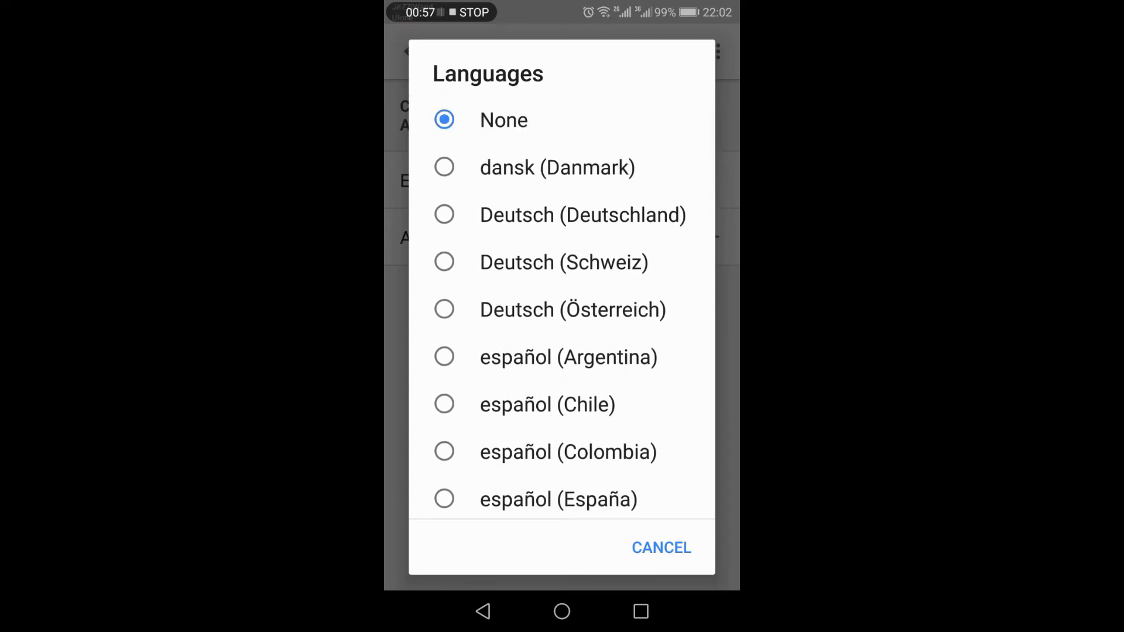
scroll(down, 3)
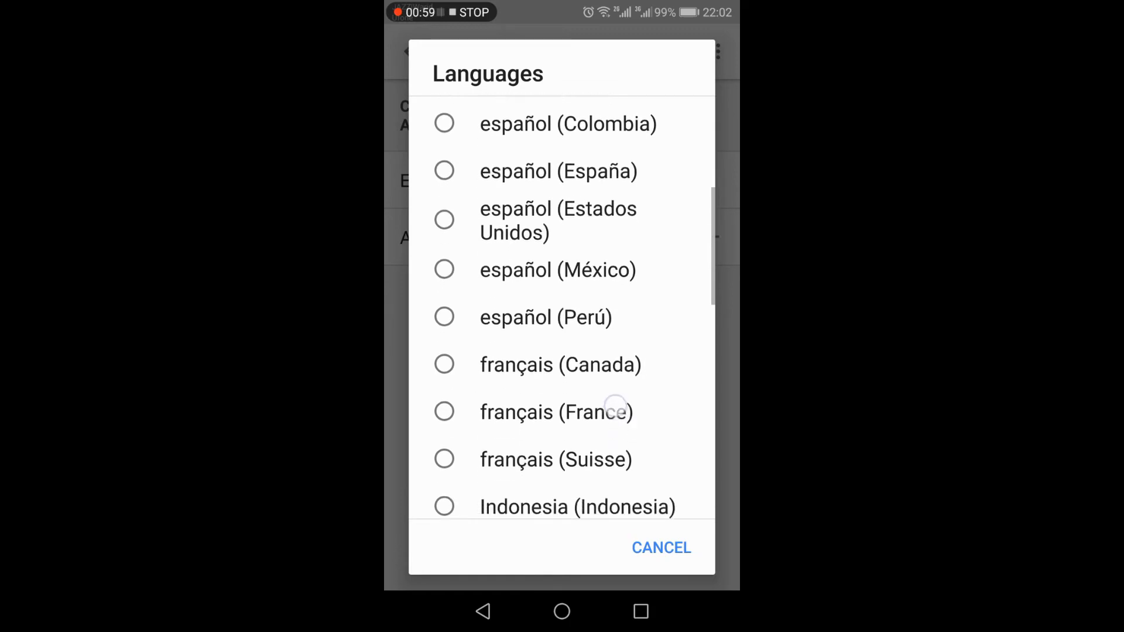
scroll(down, 3)
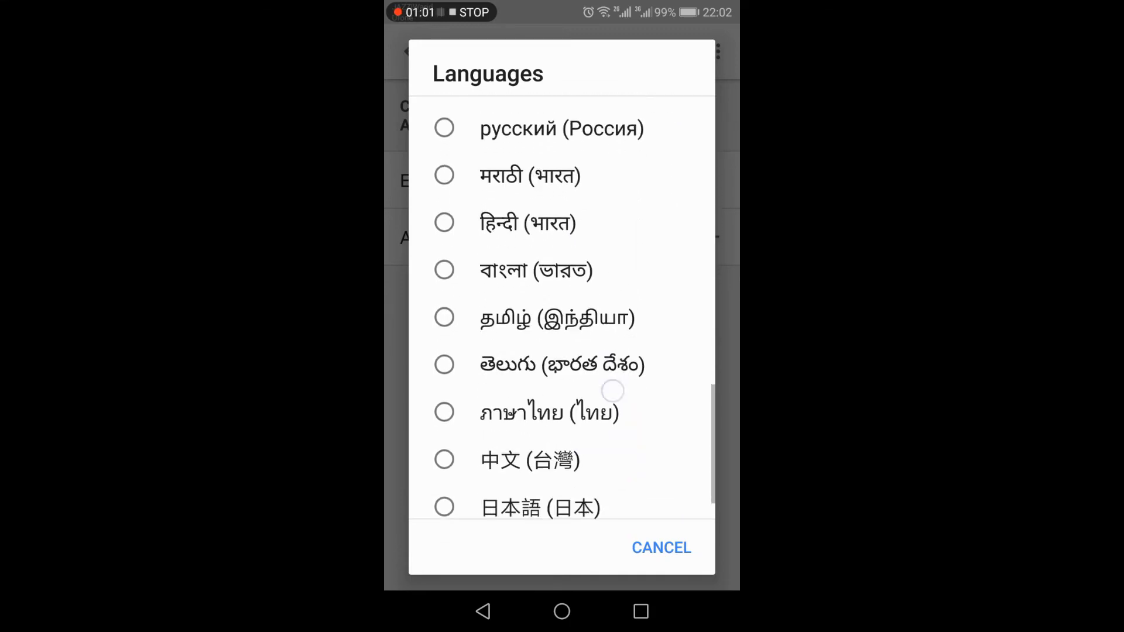
scroll(down, 3)
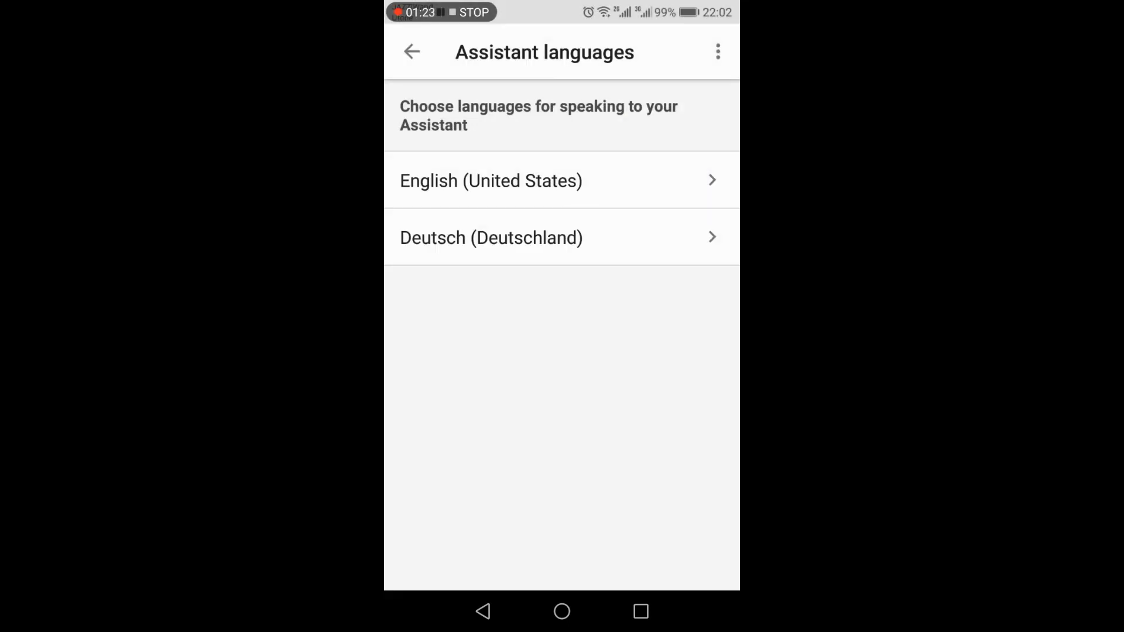
Set the second Assistant language from Deutsch (Deutschland) to None.
click(490, 237)
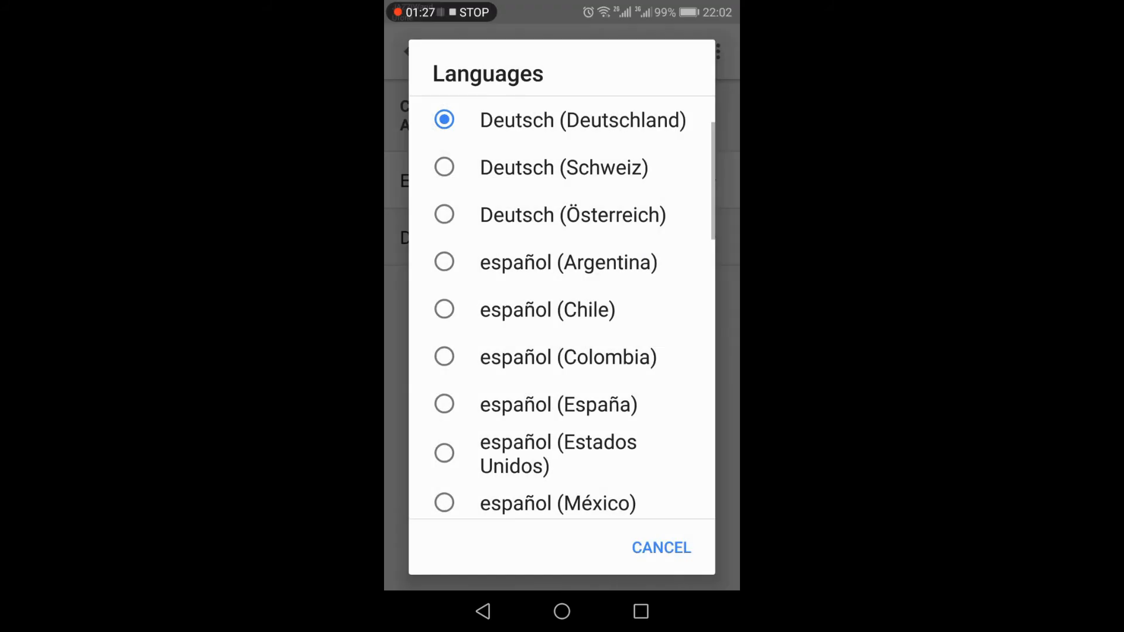
scroll(down, 3)
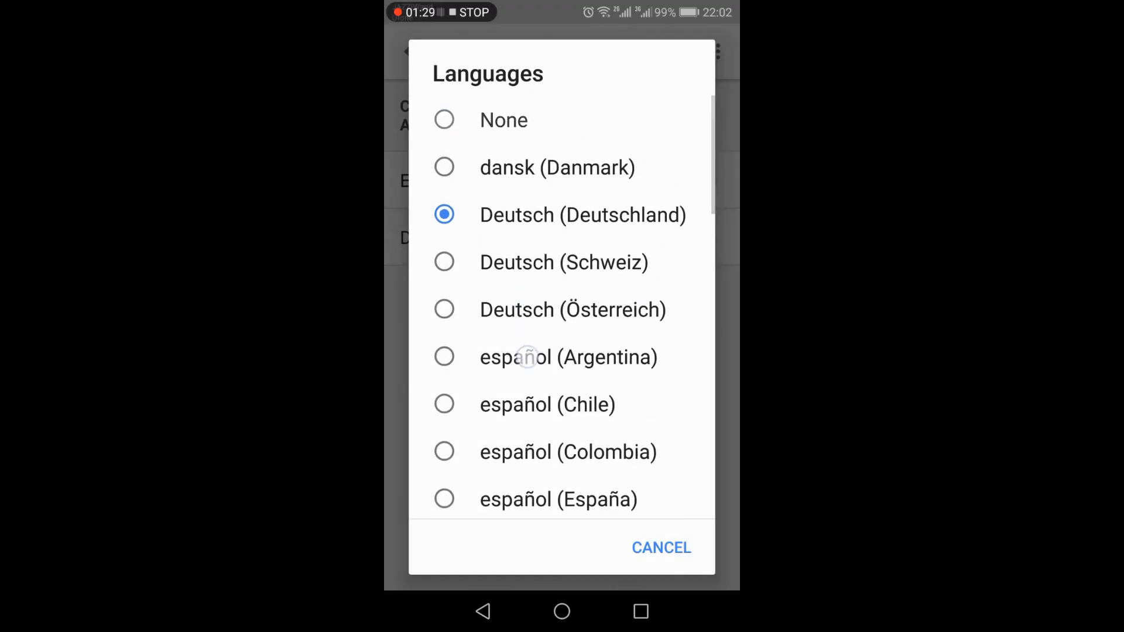
click(661, 547)
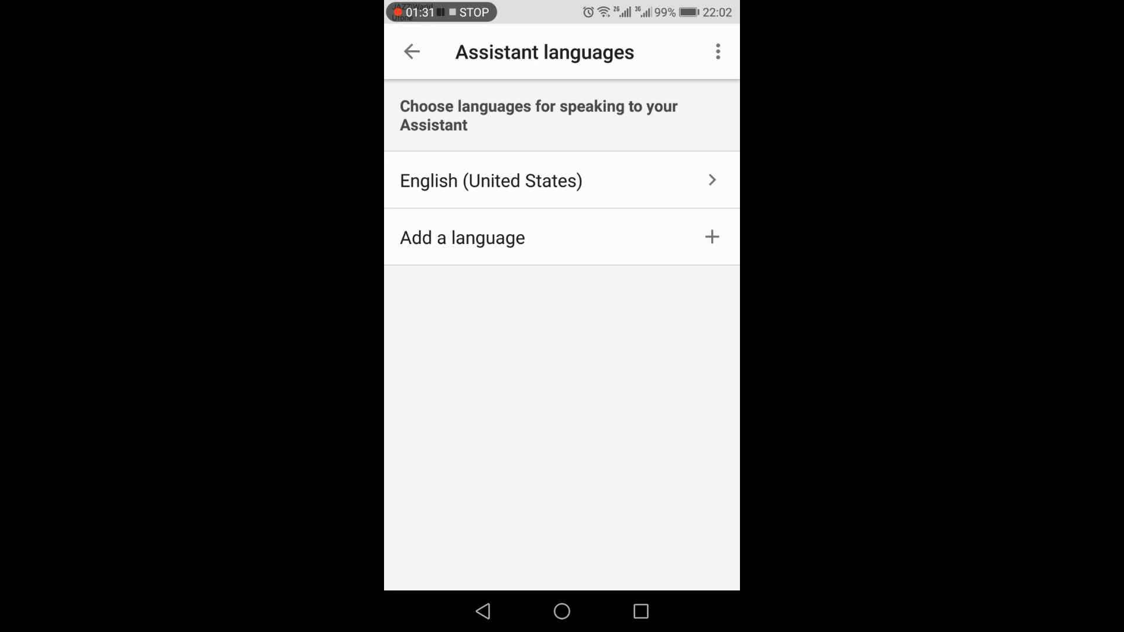